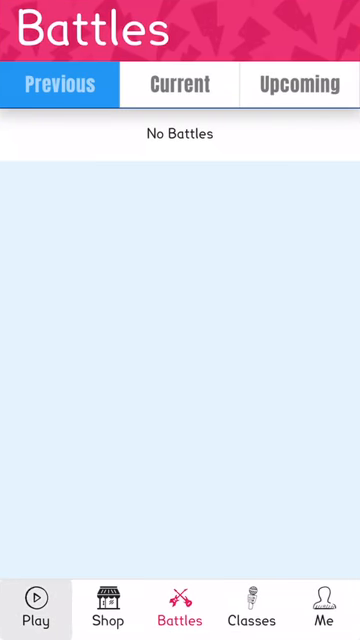
- Open My Account and scroll to the rocker avatar, 1.09 s/q speed and 51,863 coins
left_click(323, 612)
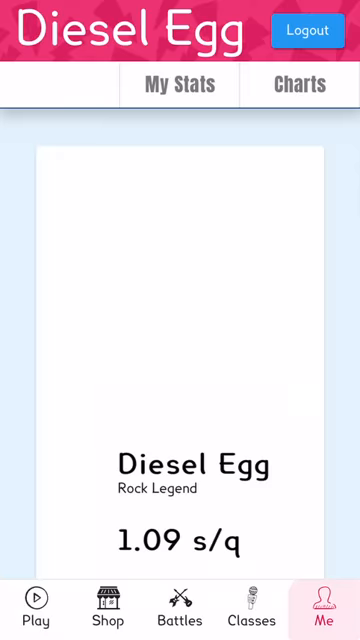
scroll("down", 3)
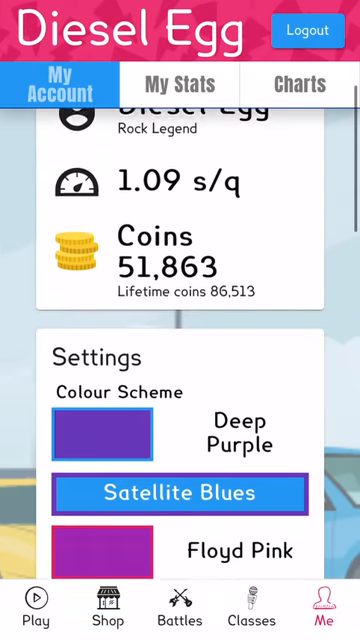
scroll("down", 3)
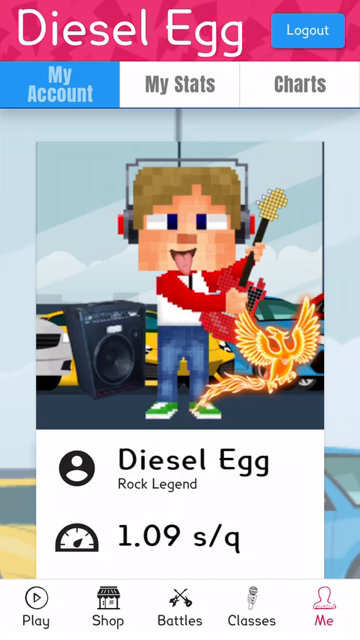
scroll("down", 3)
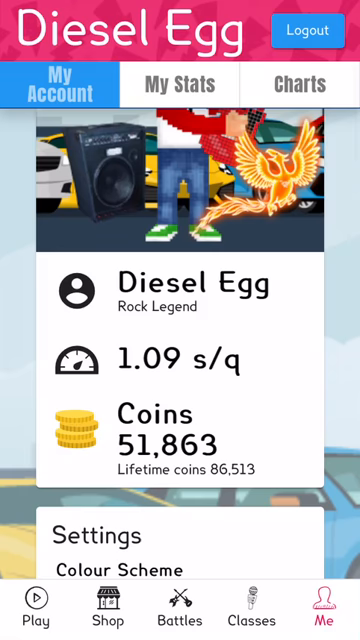
- Pick the Garage times tables and launch a Single Player round
left_click(38, 602)
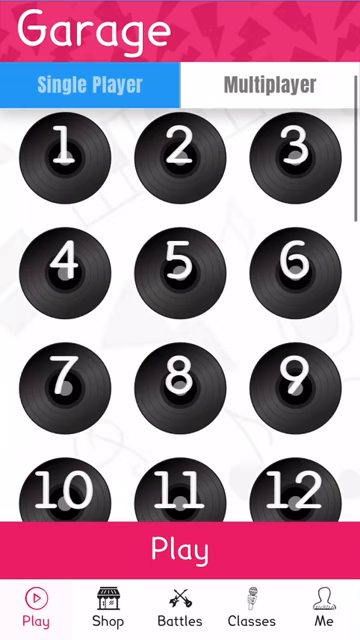
scroll("down", 3)
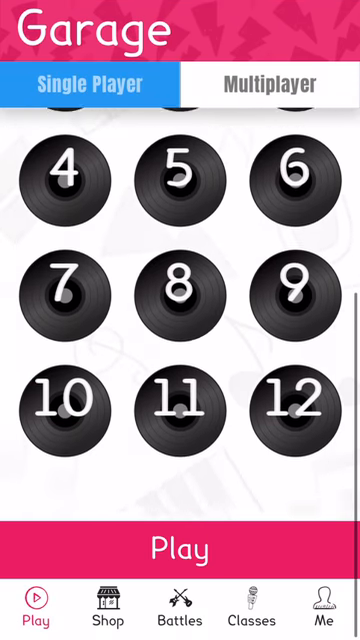
left_click(95, 84)
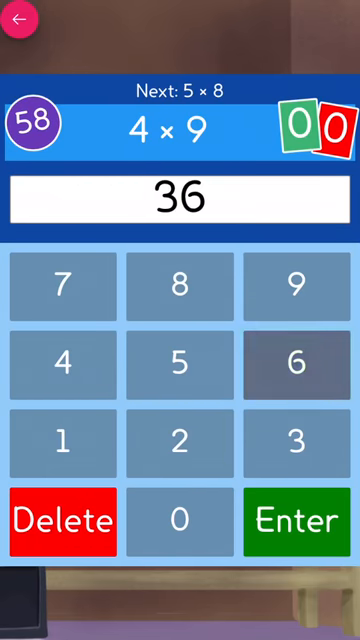
- Answer the opening questions, from 4 × 9 = 36 through 11 × 10
left_click(288, 520)
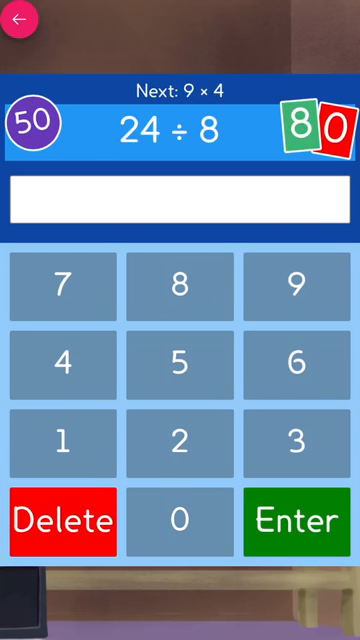
left_click(180, 442)
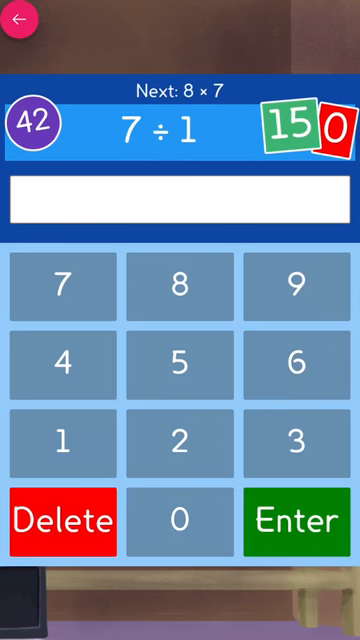
left_click(293, 521)
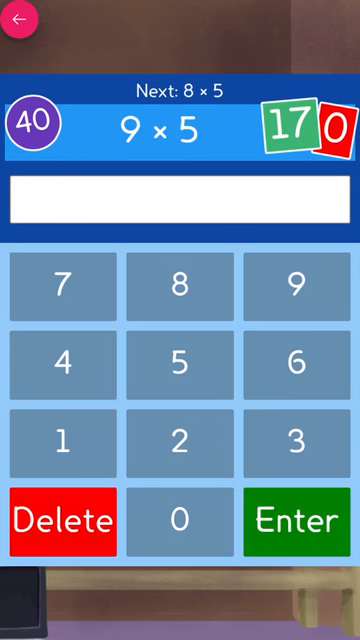
left_click(180, 283)
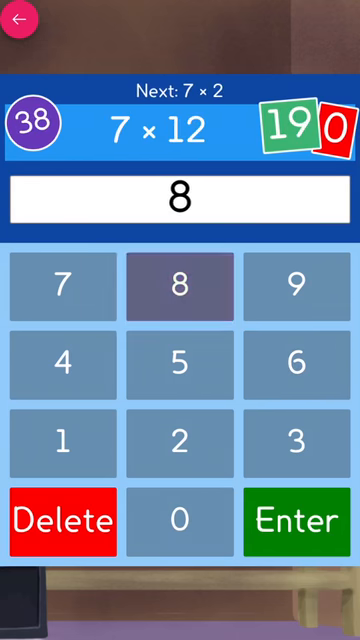
left_click(180, 363)
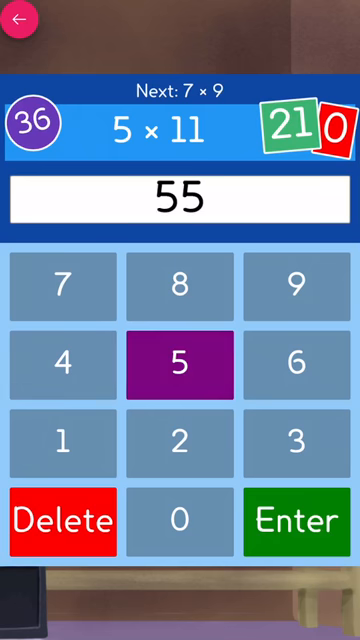
left_click(289, 521)
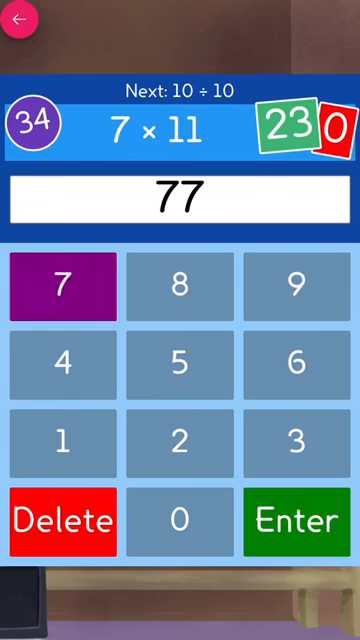
left_click(290, 370)
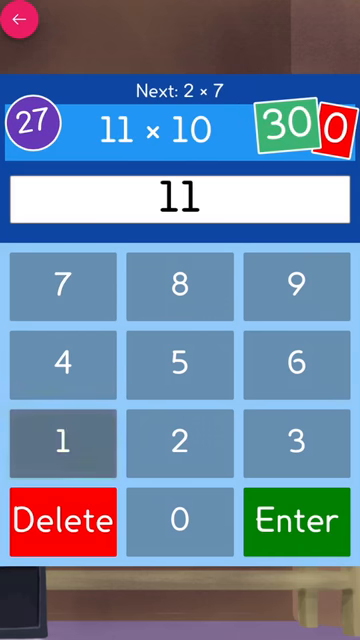
left_click(290, 520)
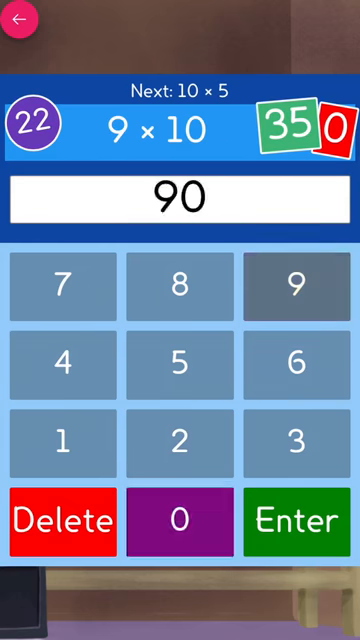
- Answer the remaining questions, 9 × 10 = 90 through 5 × 8, until time runs out
left_click(291, 520)
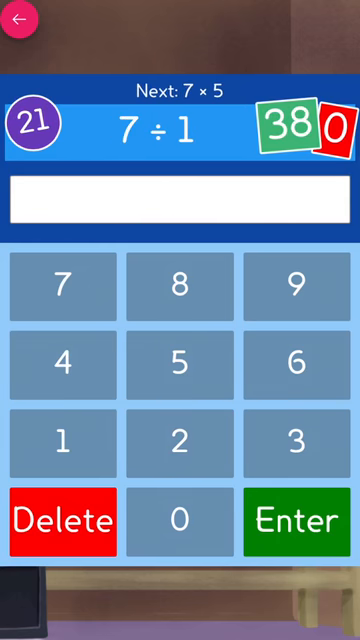
left_click(297, 519)
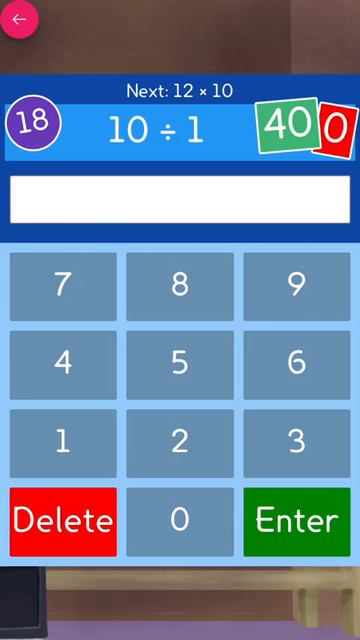
left_click(295, 520)
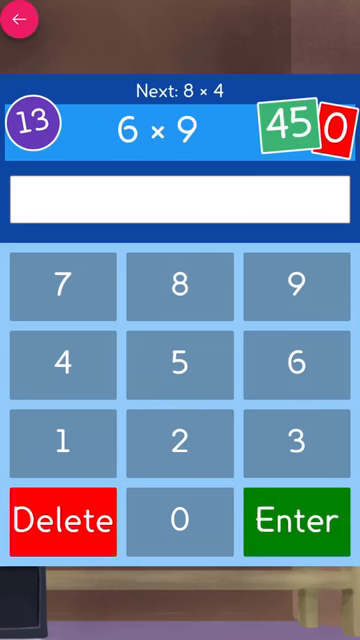
left_click(180, 443)
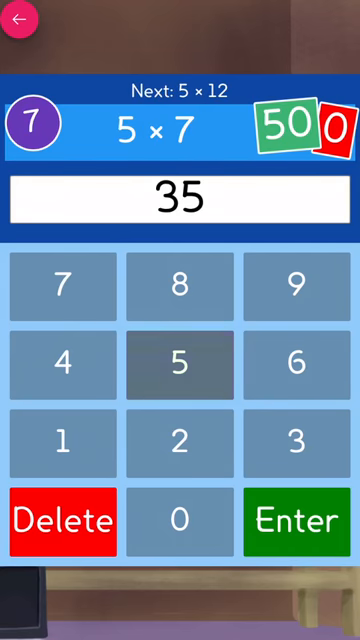
left_click(293, 520)
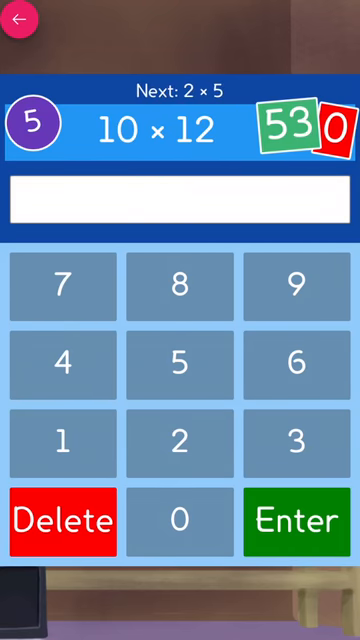
left_click(295, 520)
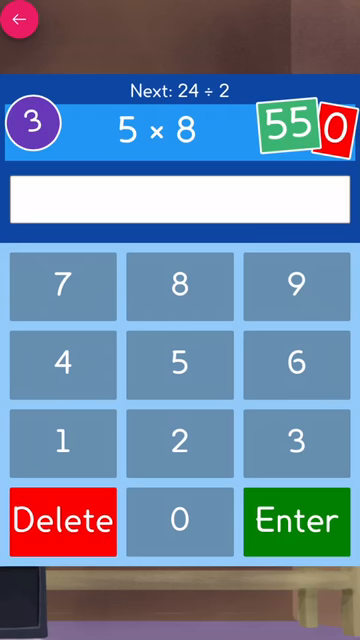
left_click(297, 520)
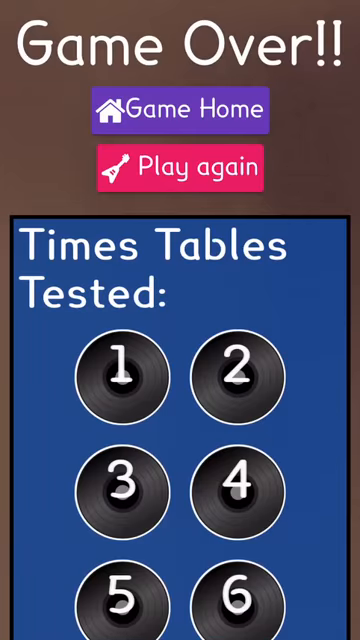
scroll("down", 3)
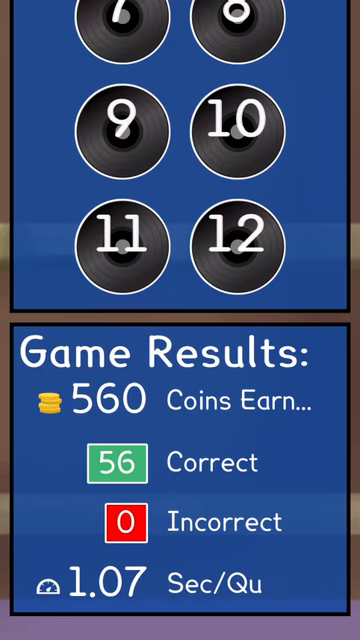
scroll("down", 3)
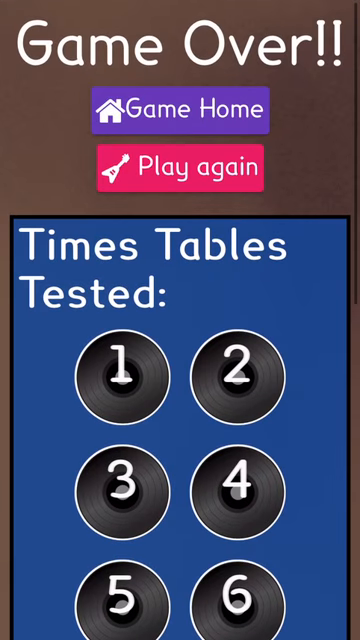
- Return to Game Home, view Studio mode, then browse the Multiplayer Challenge Someone list
left_click(184, 112)
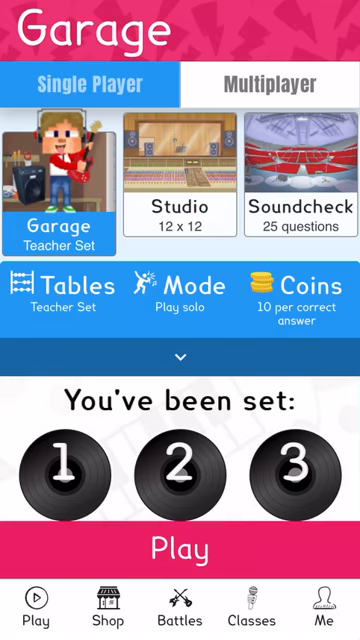
left_click(180, 165)
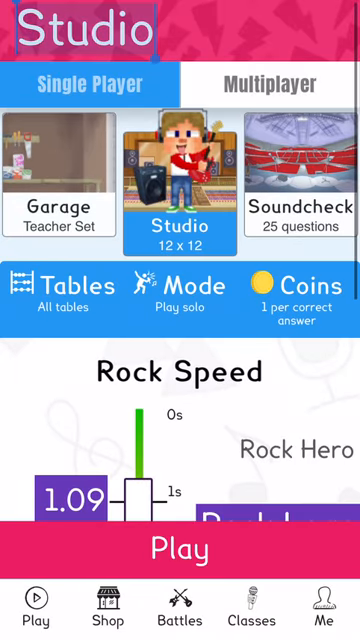
left_click(272, 103)
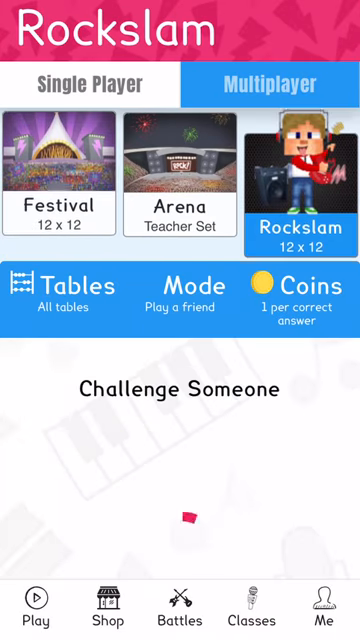
scroll("down", 3)
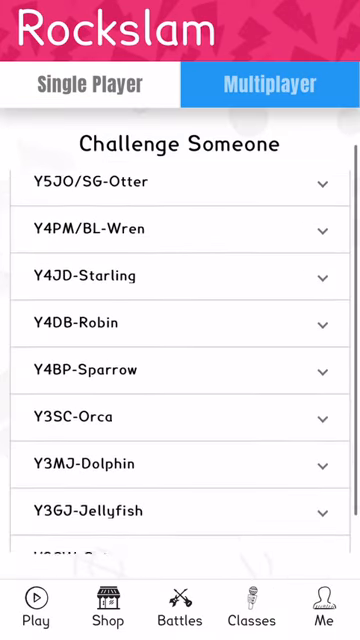
scroll("down", 3)
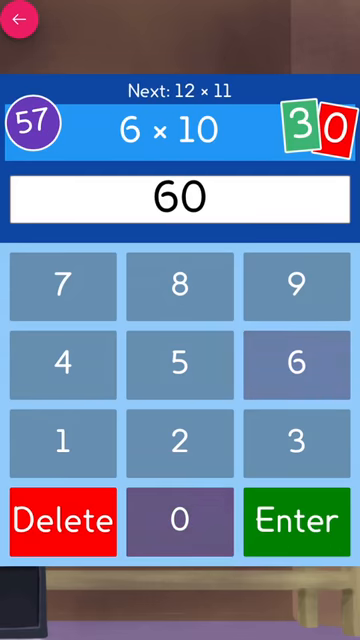
- Answer the first questions, 6 × 10 = 60 through 2 × 9
left_click(298, 520)
type("108")
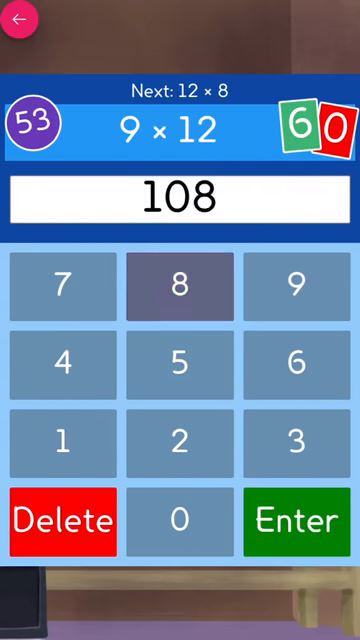
left_click(295, 520)
type("11")
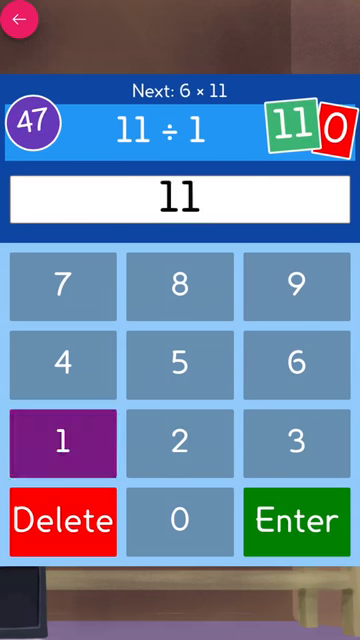
left_click(295, 520)
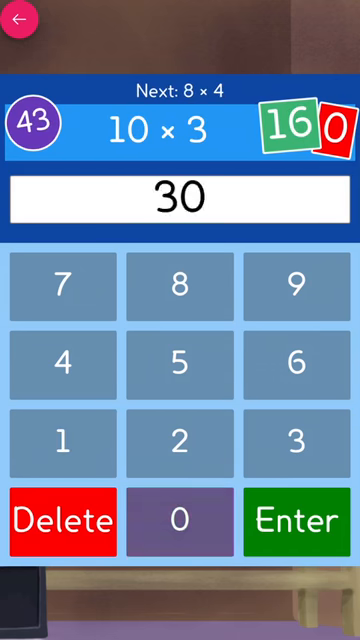
left_click(290, 521)
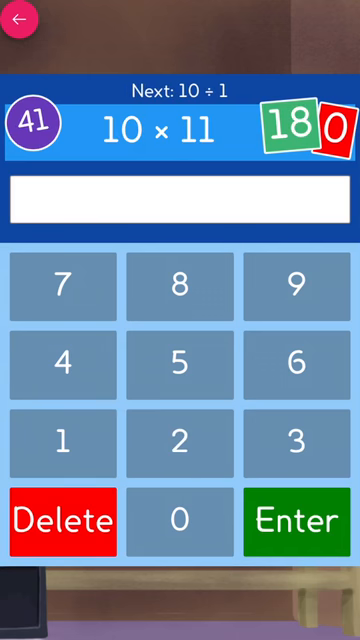
left_click(290, 283)
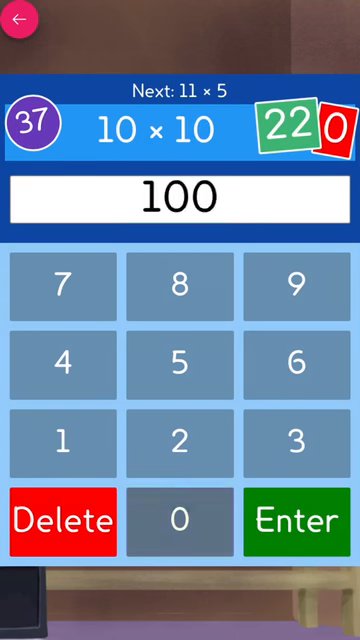
left_click(291, 520)
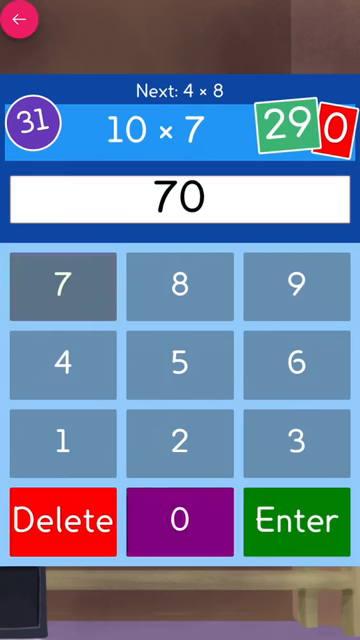
left_click(296, 520)
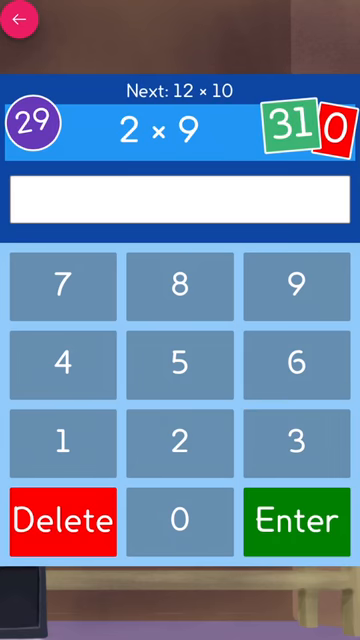
left_click(180, 443)
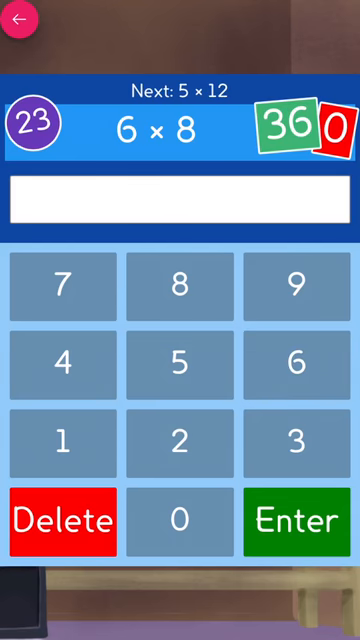
- Answer 6 × 8 through 2 × 4 = 8 until the timer ends
left_click(291, 519)
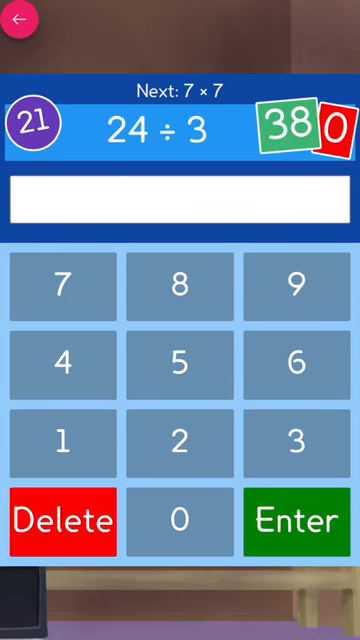
left_click(294, 520)
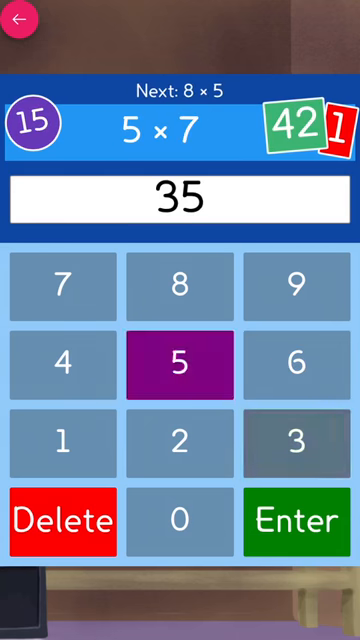
left_click(290, 521)
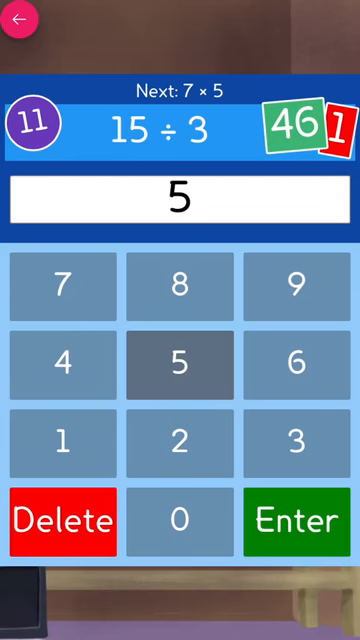
left_click(295, 520)
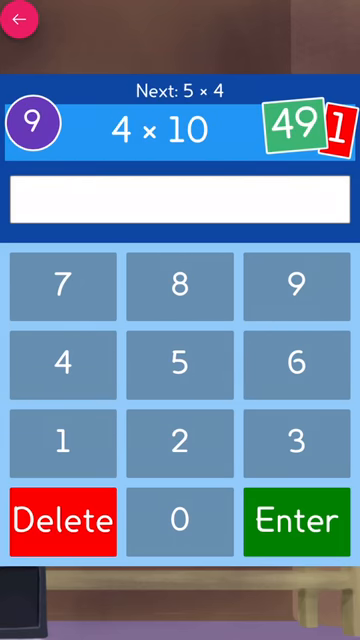
left_click(180, 441)
type("3")
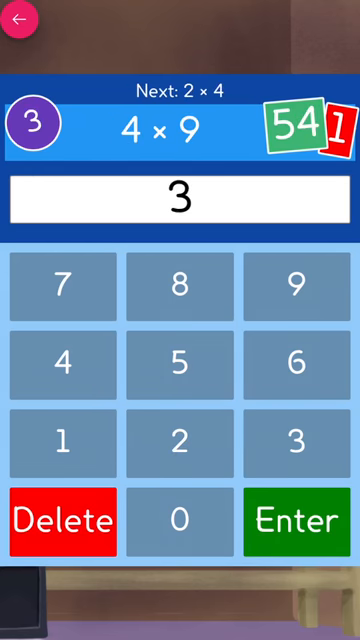
left_click(180, 283)
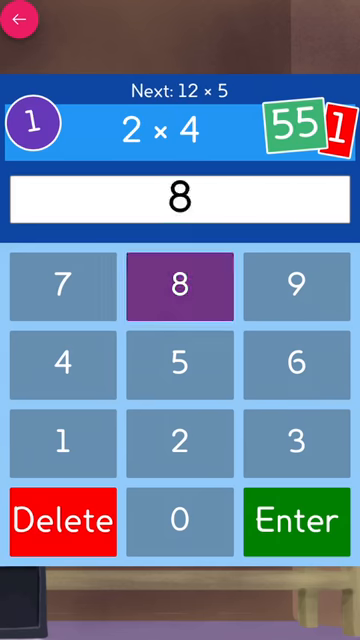
left_click(291, 520)
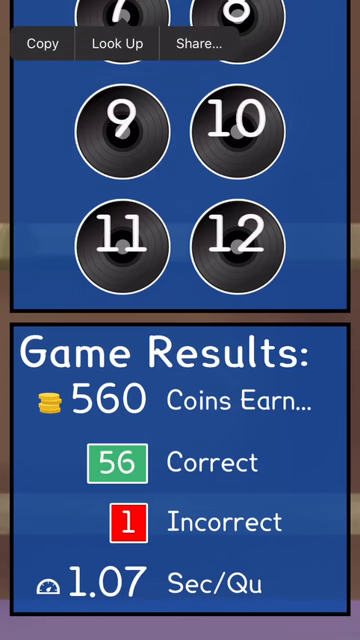
- Leave the Game Over screen and begin a new round opening on 5 × 10
scroll("up", 3)
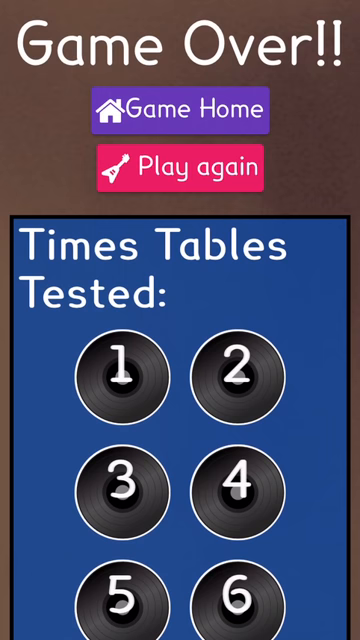
left_click(187, 166)
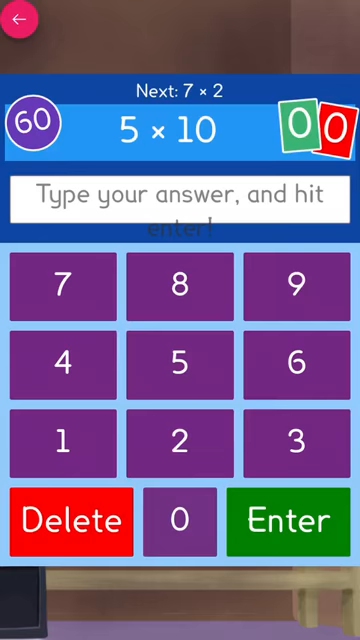
- Answer 5 × 10, 10 ÷ 1, 8 × 7 = 56, 10 × 8 = 80, 11 × 12 and 18 ÷ 6
left_click(288, 520)
type("1")
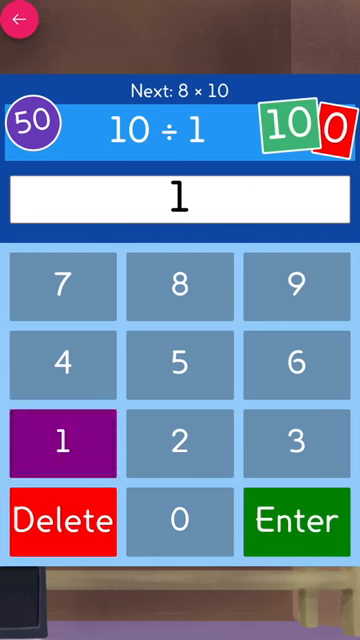
left_click(293, 520)
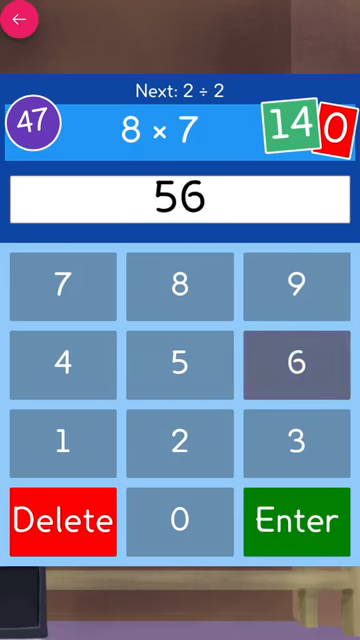
left_click(292, 520)
type("80")
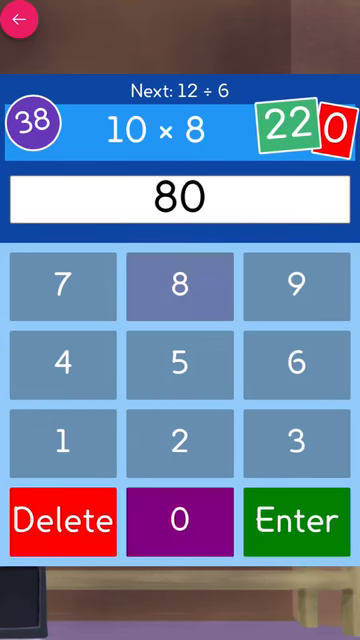
left_click(294, 520)
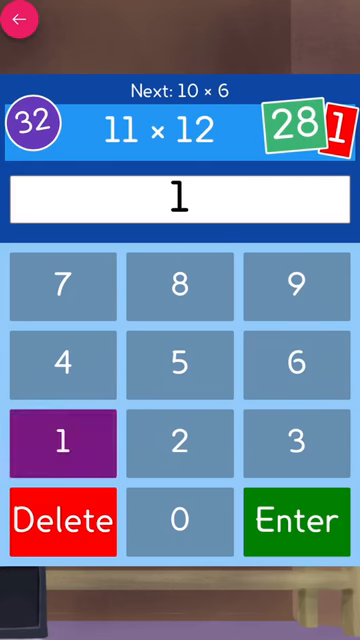
left_click(290, 520)
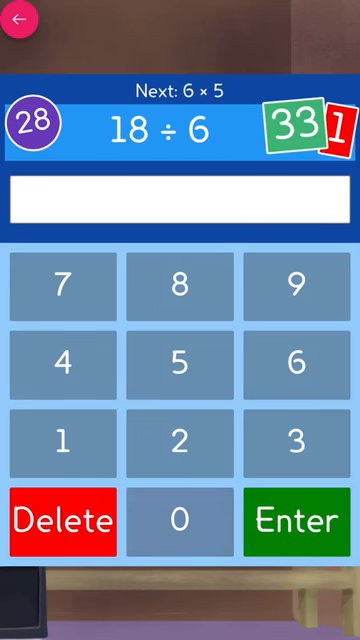
left_click(296, 521)
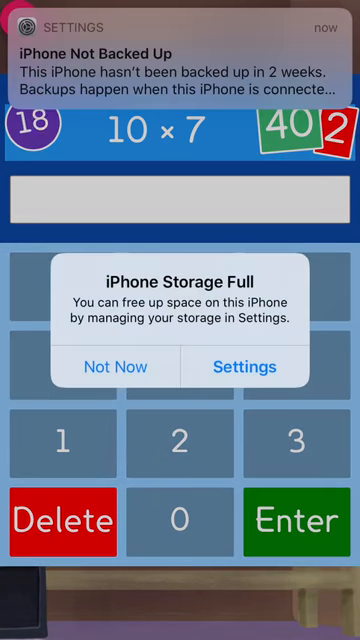
- Dismiss the Storage Full alert with Not Now, then answer 12 × 11 = 132, 3 × 6, 9 × 3
left_click(114, 367)
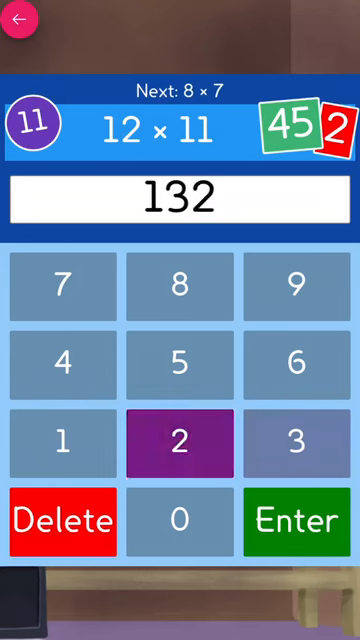
left_click(293, 520)
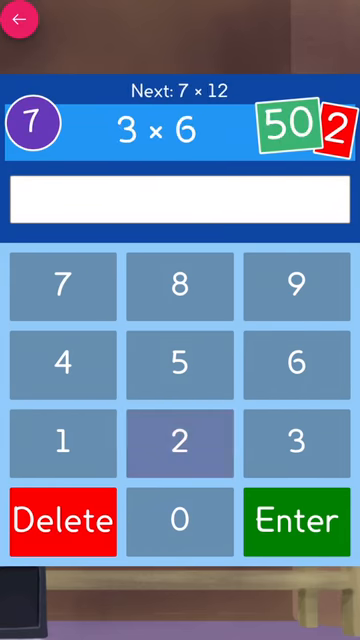
left_click(292, 520)
type("2")
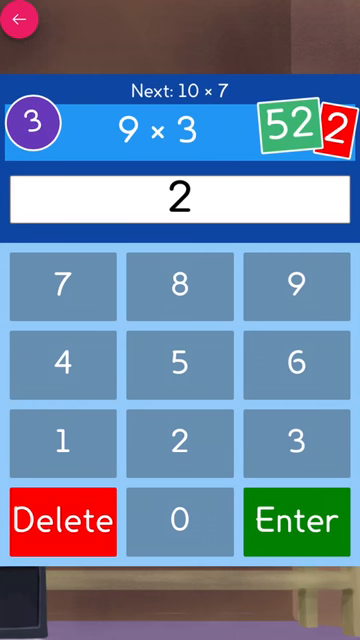
left_click(298, 521)
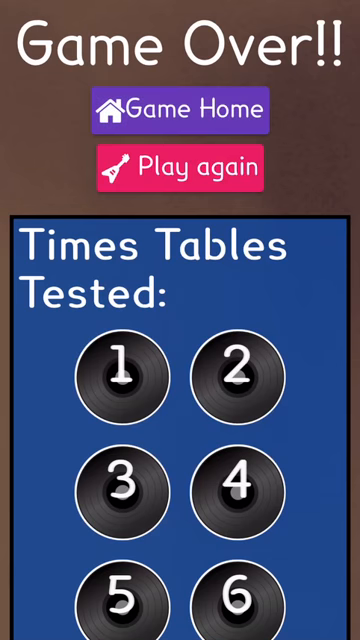
- Scroll to the Game Results: 54 correct, 3 incorrect, 540 coins
scroll("down", 3)
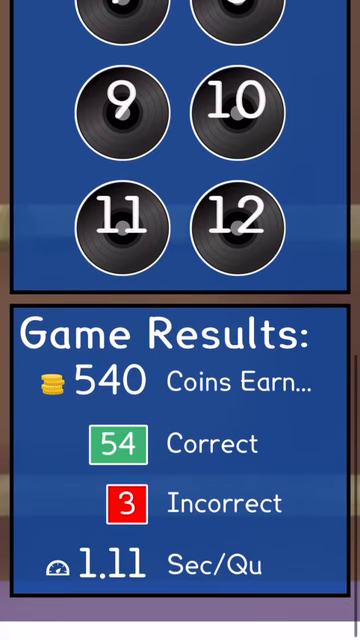
scroll("down", 3)
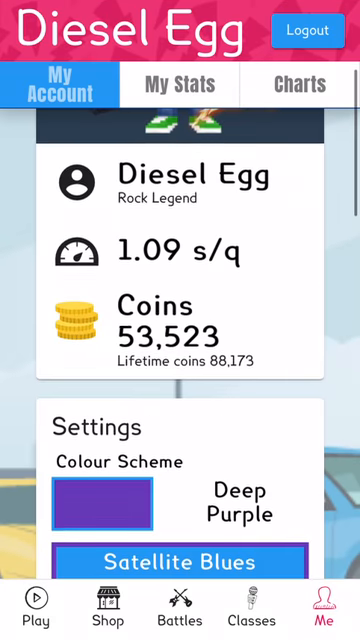
- Browse the class Bands Gallery, then open the Shop with its 53,523-coin balance
left_click(251, 608)
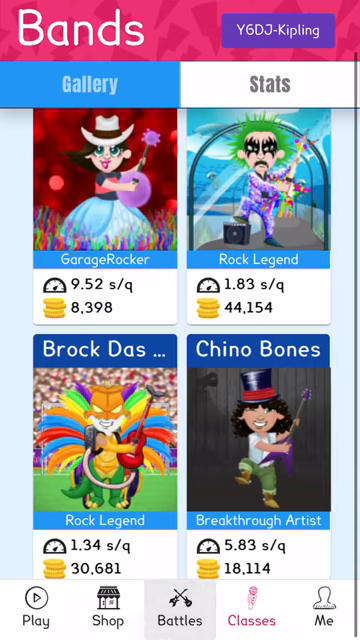
scroll("down", 3)
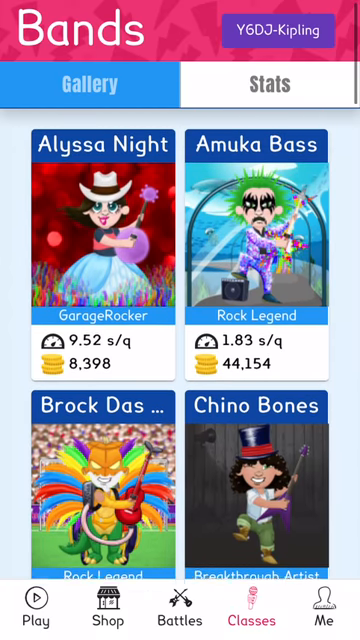
scroll("down", 3)
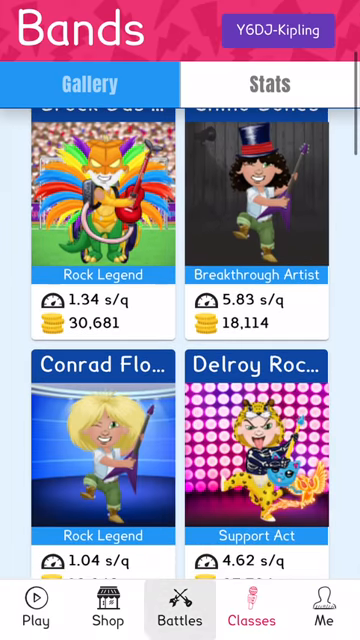
left_click(180, 600)
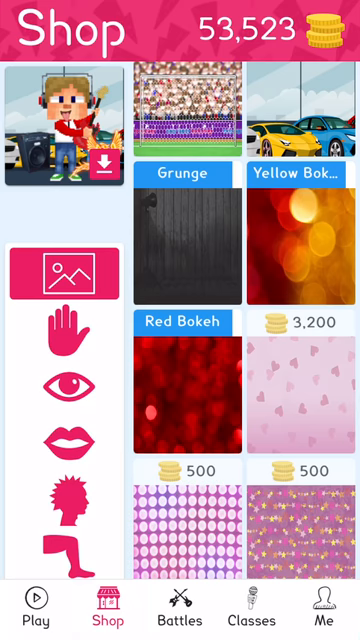
- Scroll through the shop's backgrounds, then view the body and hairstyle options
scroll("down", 3)
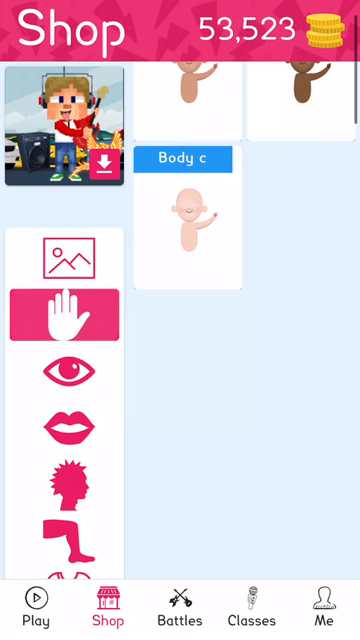
left_click(64, 427)
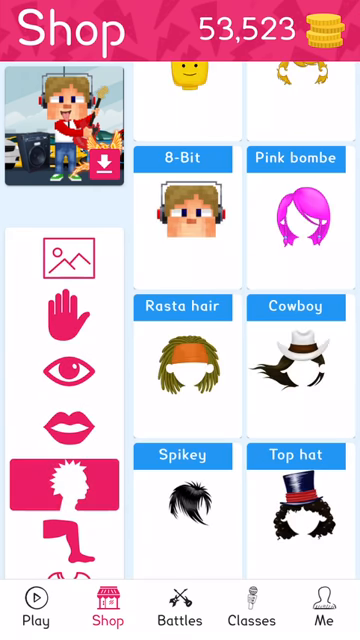
left_click(38, 610)
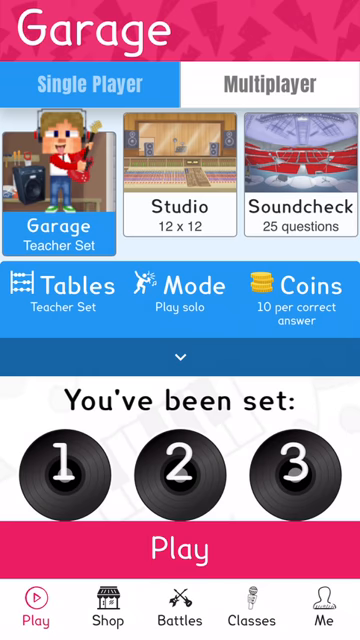
- Swipe down from the top to open the phone's notification centre
scroll("down", 3)
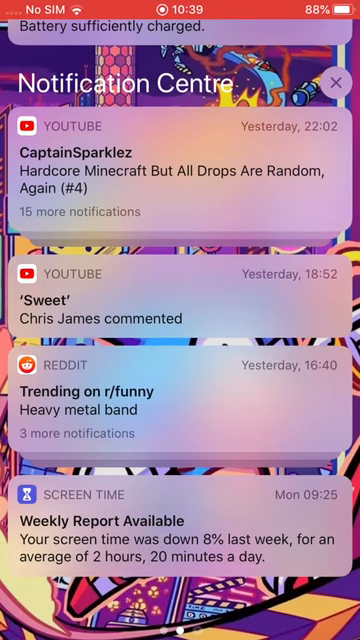